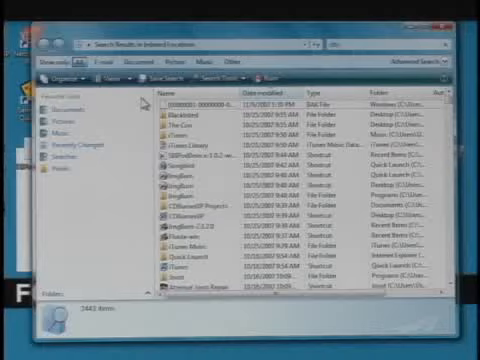
mouse_move(222, 147)
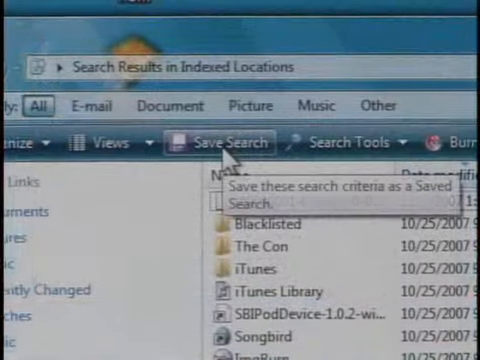
Save the indexed-locations search results as a saved search named DLTV.
click(222, 142)
text(DLT)
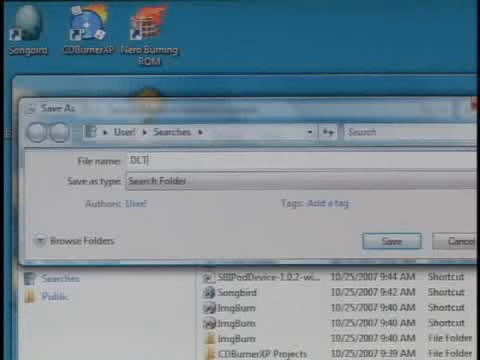
text(V)
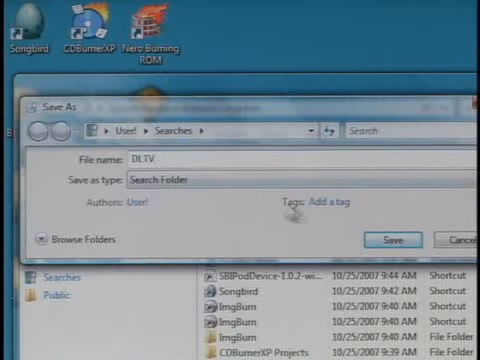
click(393, 239)
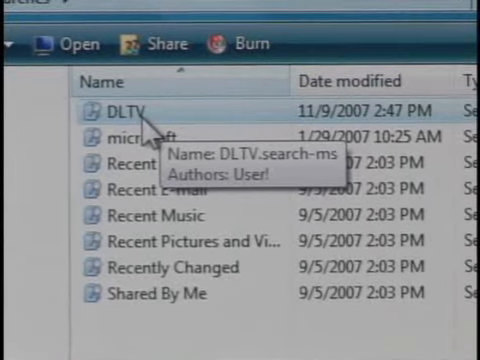
Open the DLTV saved search from the Searches folder.
double_click(120, 112)
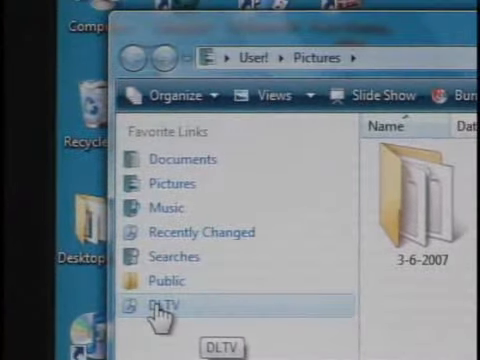
Run DLTV from Favorite Links while in Pictures and scroll through its results.
click(166, 302)
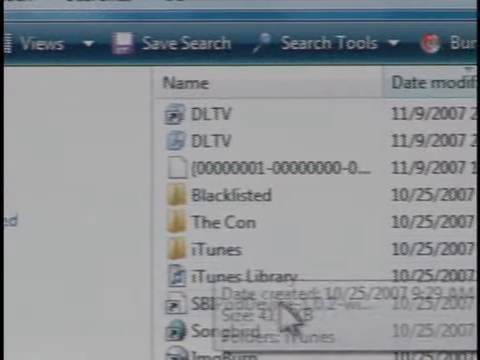
scroll(down, 3)
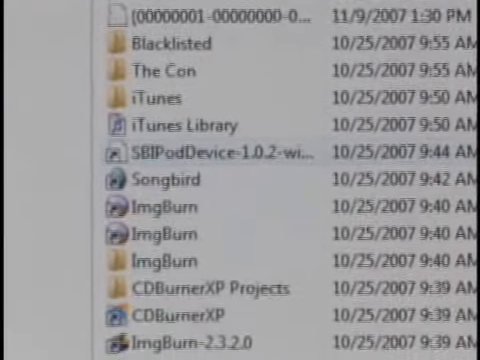